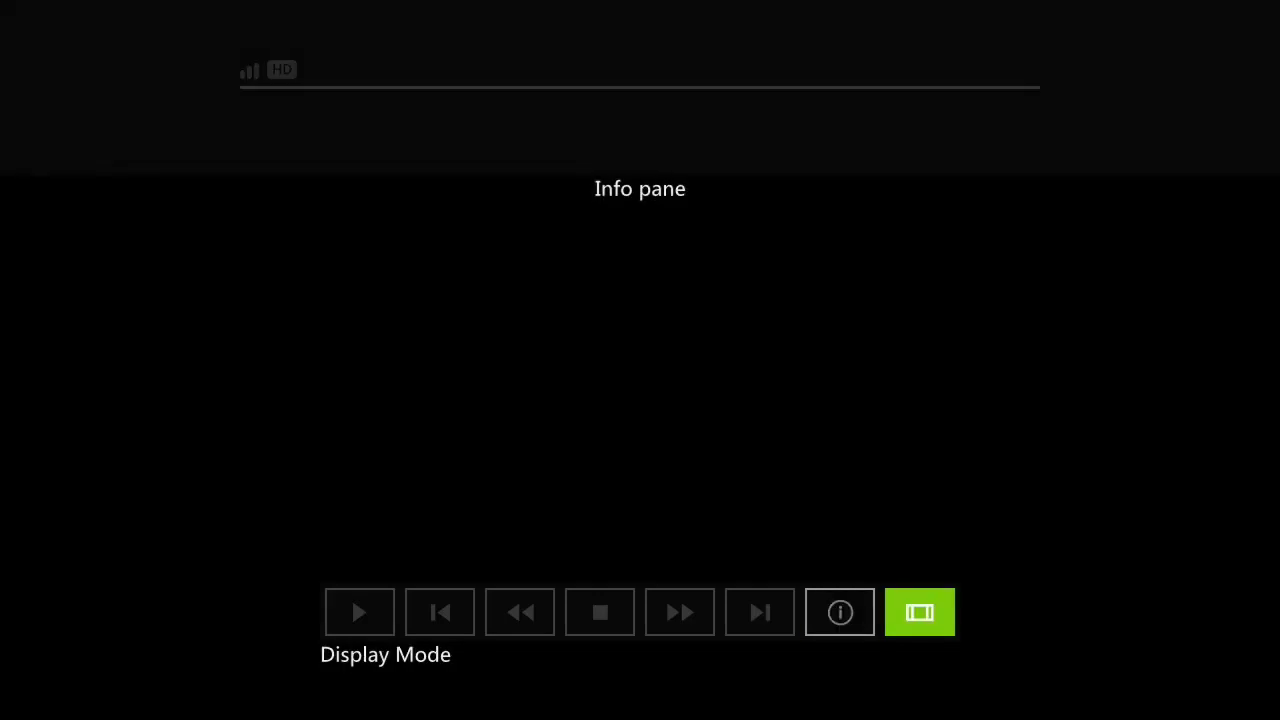
Cycle the video display mode from Info pane through Native to Fullscreen.
left_click(919, 612)
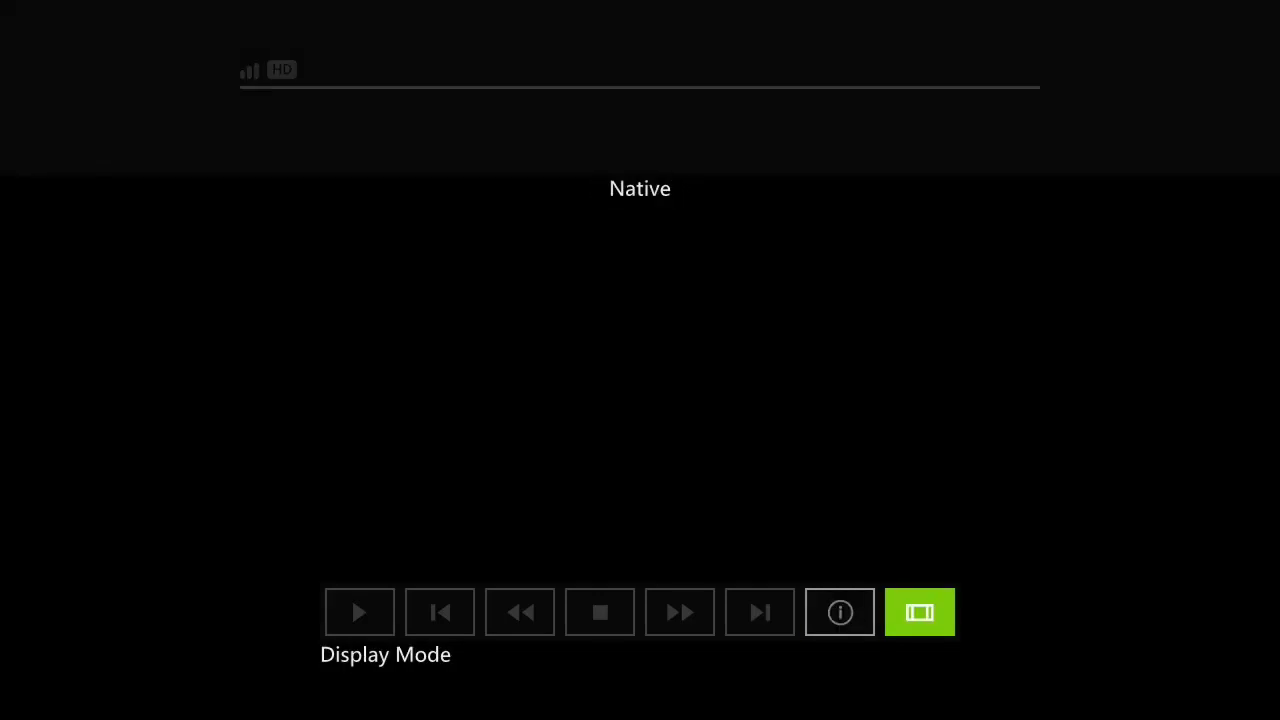
left_click(839, 612)
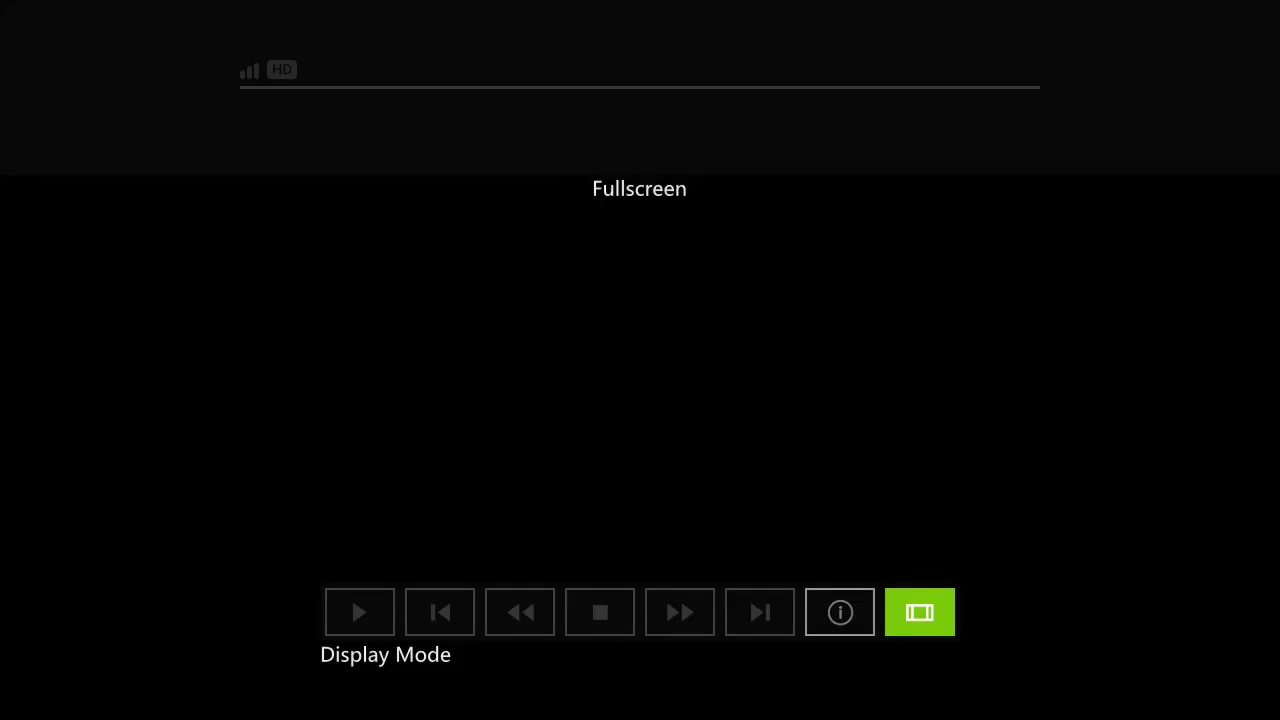
Exit the video player and bring up System Settings, with Console Settings listed first.
left_click(918, 612)
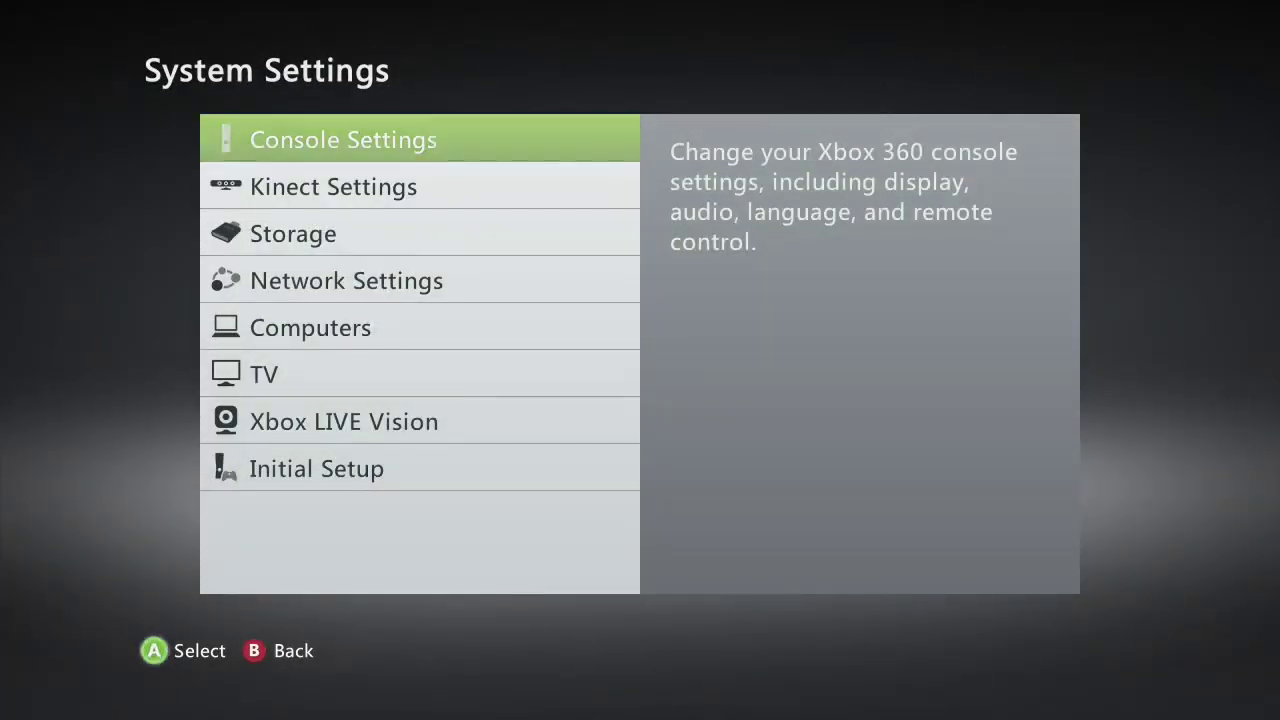
Launch the Development Kit file browser filtered to XEX/EXE, showing the Debug3 folder.
left_click(343, 139)
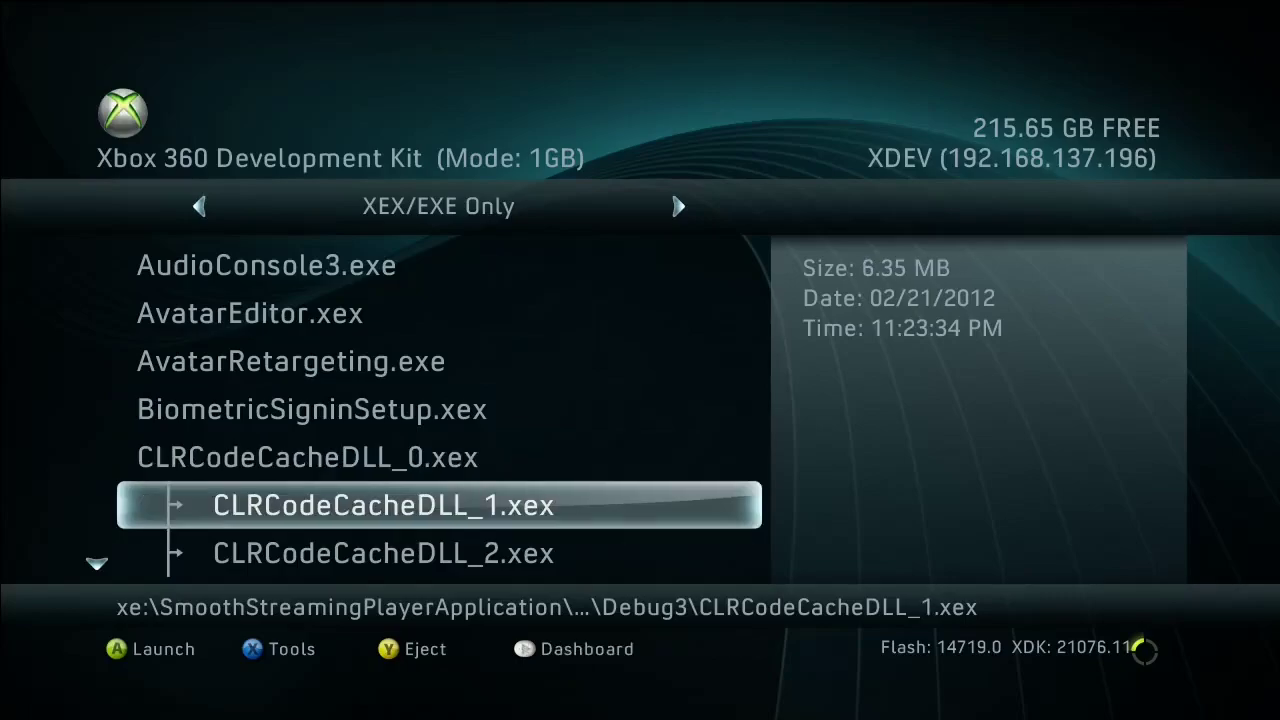
scroll("down", 3)
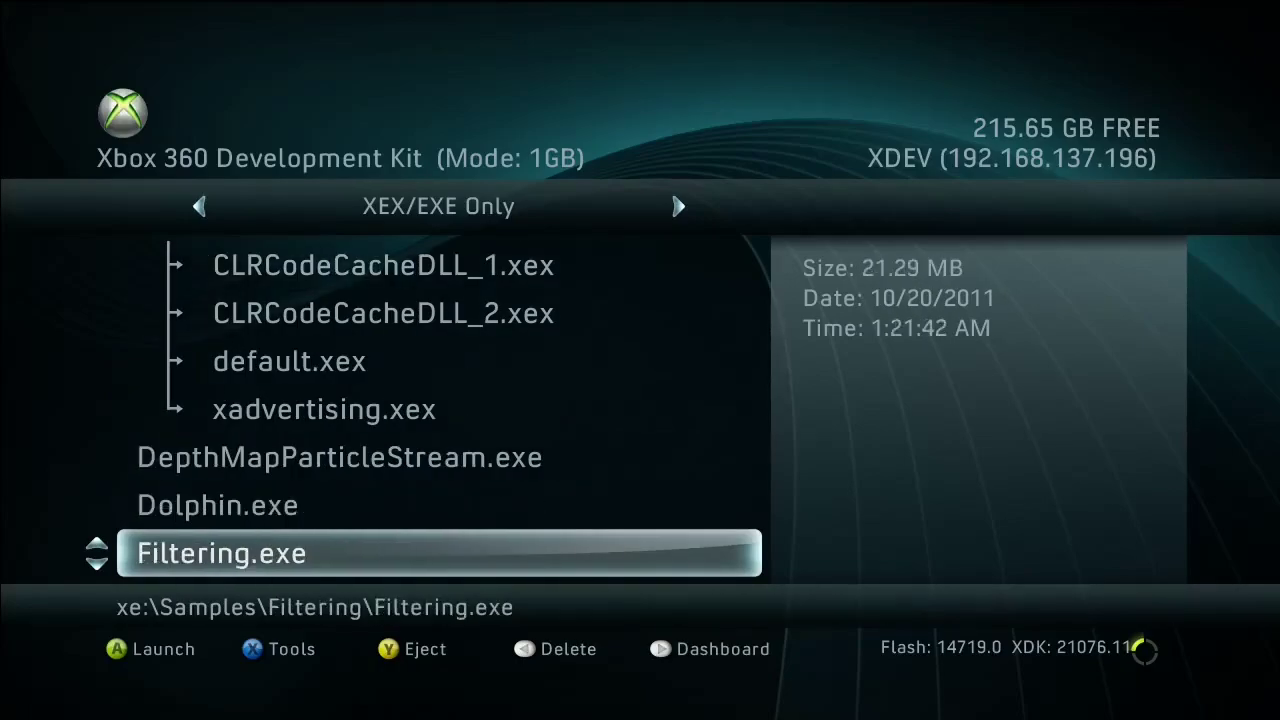
scroll("down", 3)
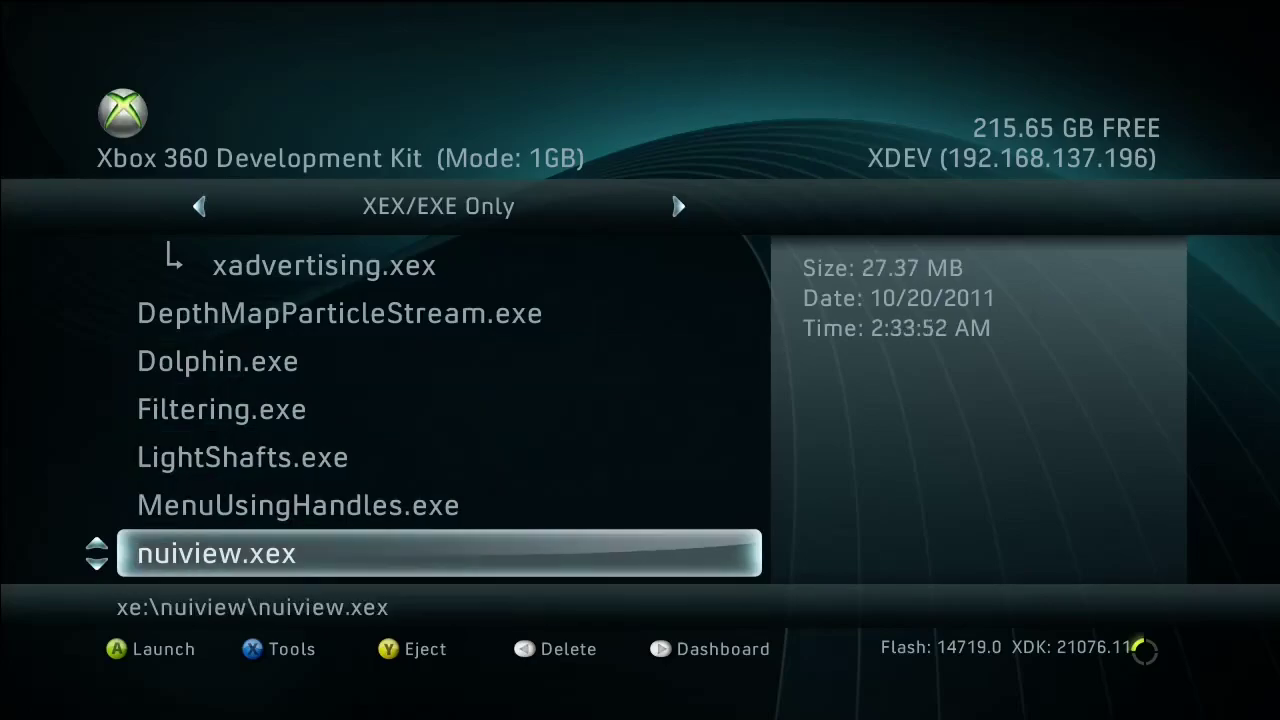
scroll("down", 3)
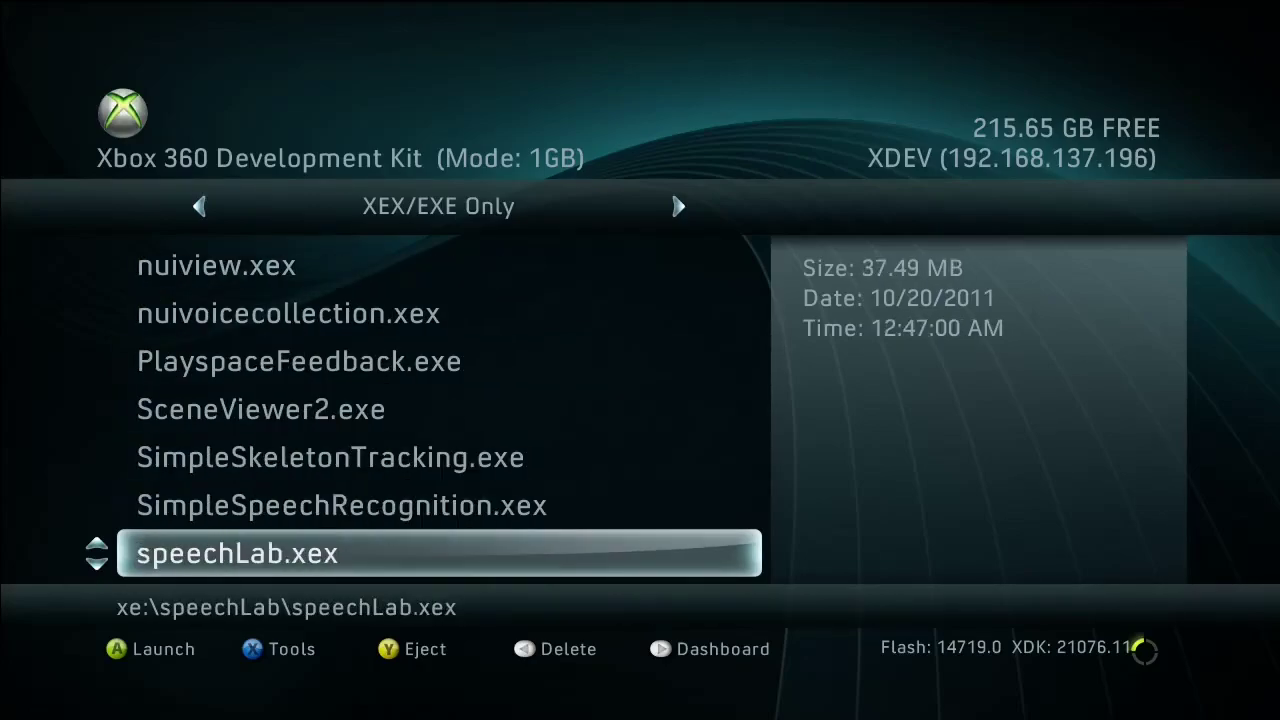
scroll("down", 3)
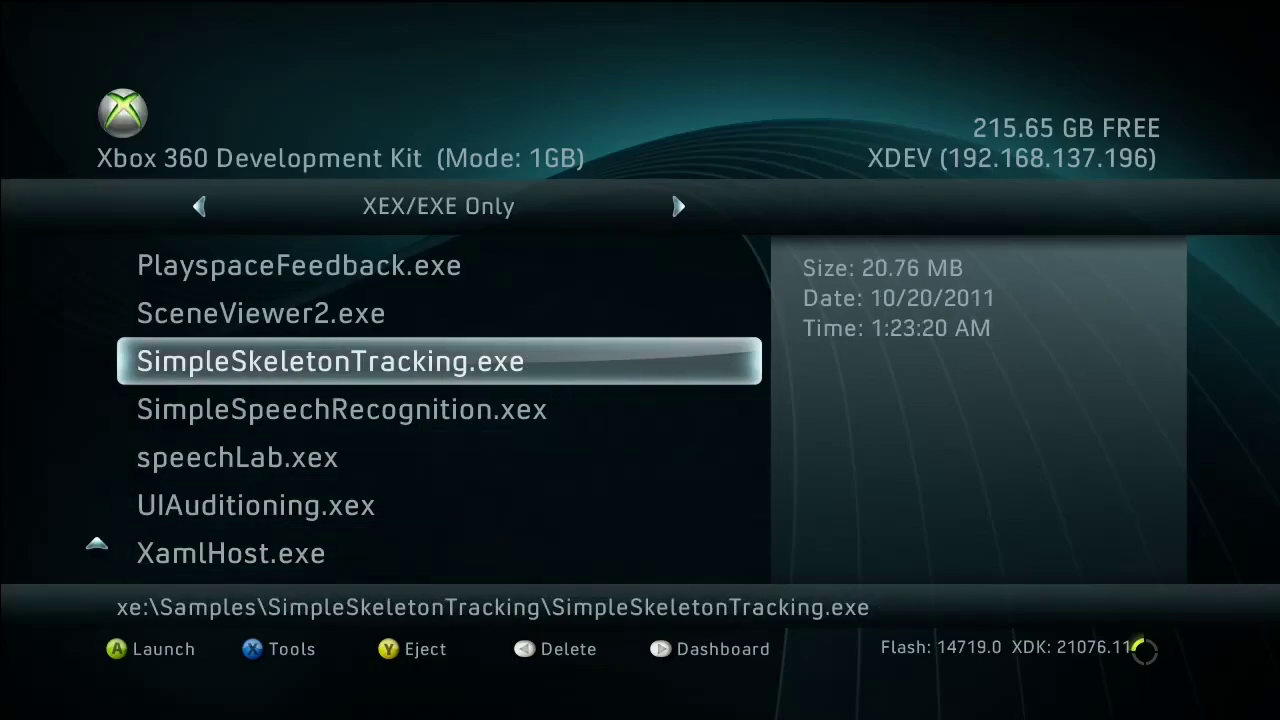
scroll("up", 3)
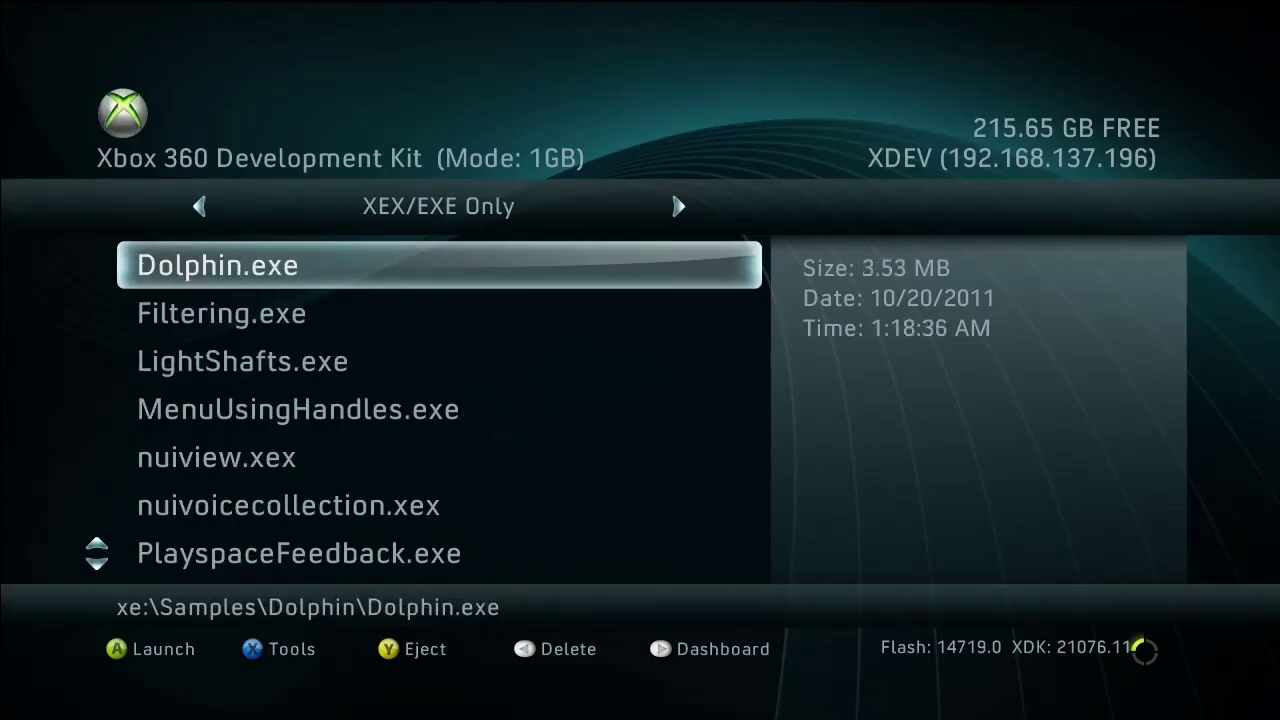